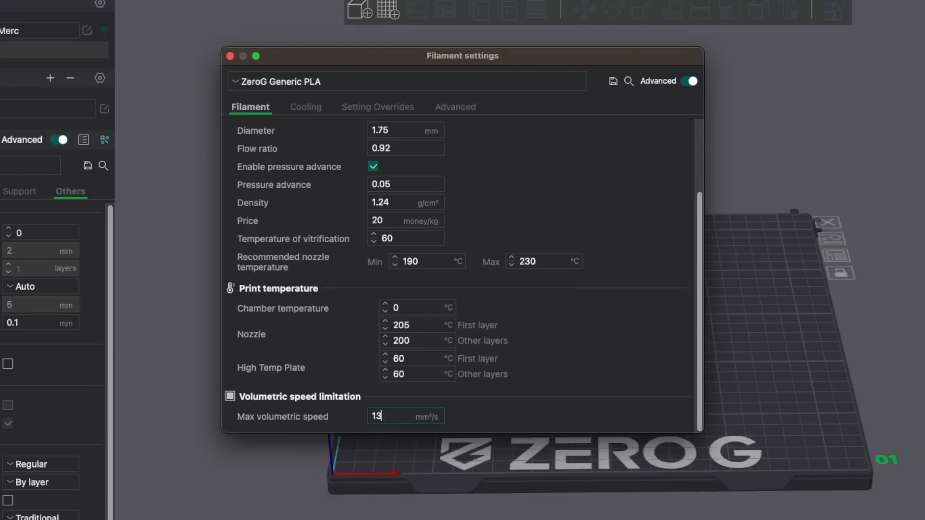
mouse_move(620, 94)
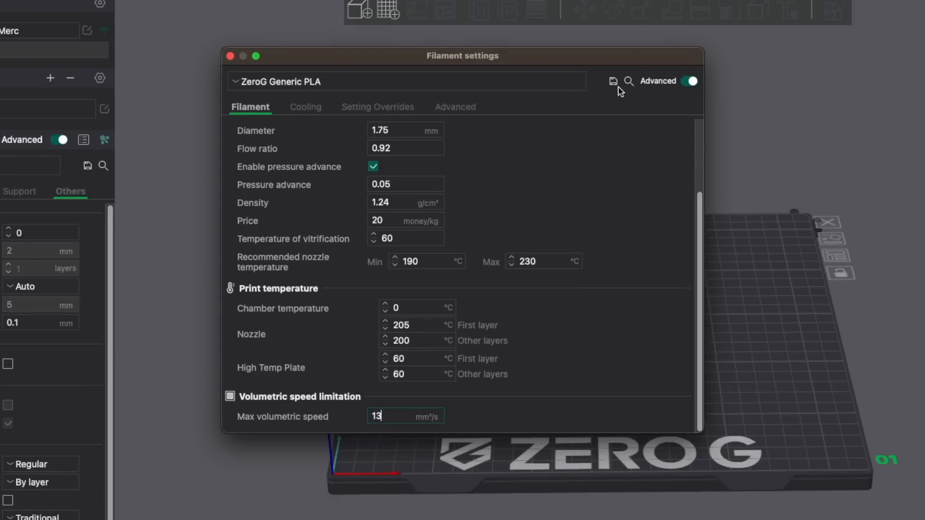
Save the ZeroG Generic PLA profile at 13 mm³/s and scroll the ExtrusionSystemBenchmark readme
left_click(613, 81)
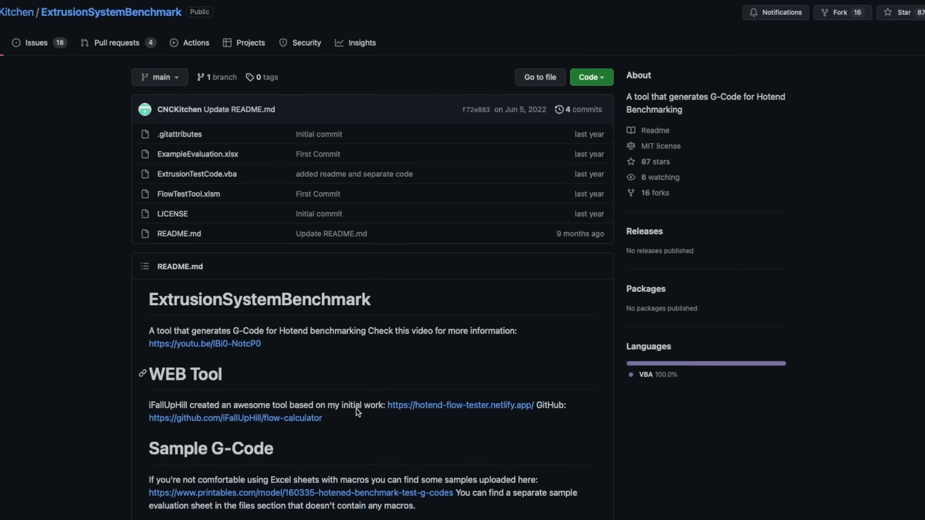
scroll("down", 3)
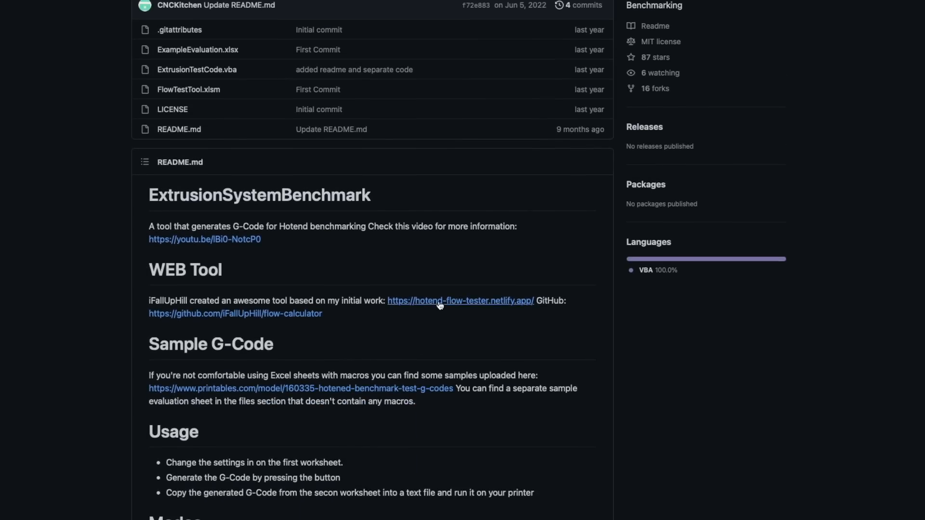
Name the file 'Mercury…' in Flow Test Generator, edit bed settings, and scroll to flow rows
left_click(439, 301)
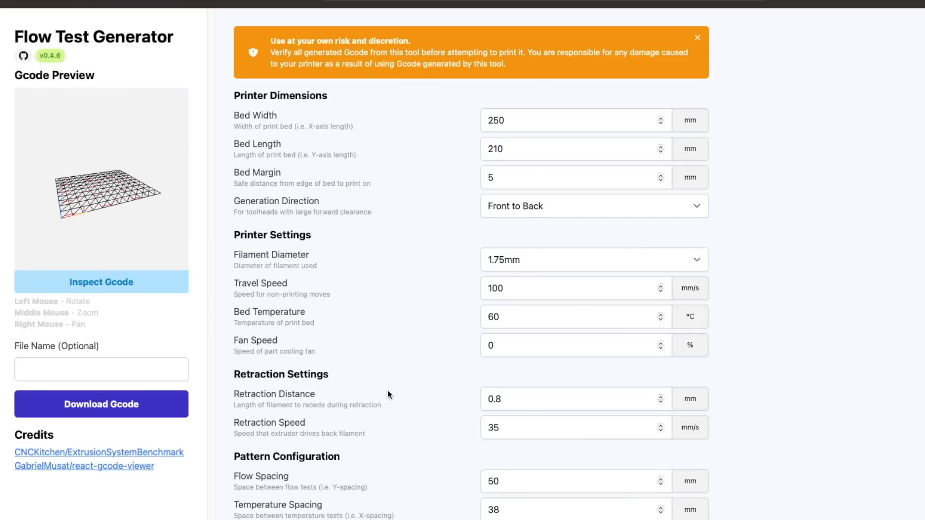
left_click(101, 369)
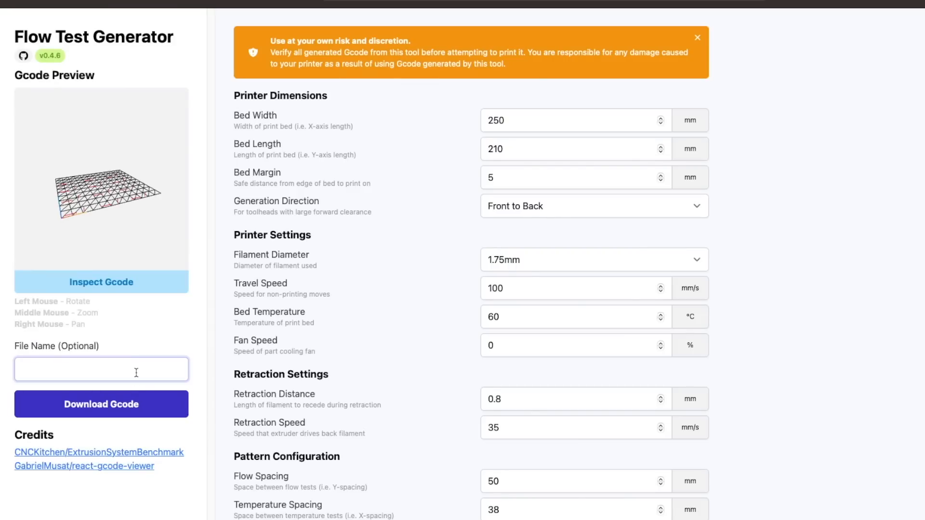
type("Mercury 1.1 Revo 6 Orbiter V2")
left_click(576, 149)
type("270")
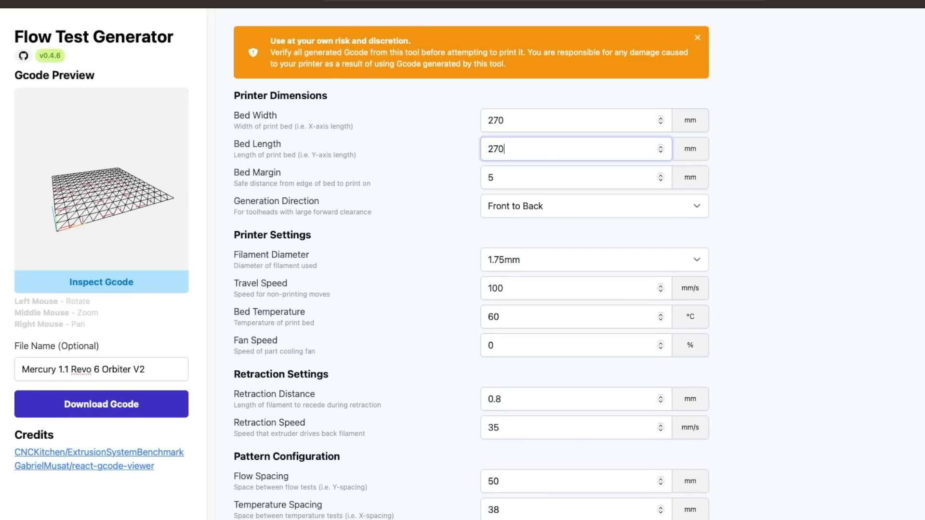
left_click(571, 177)
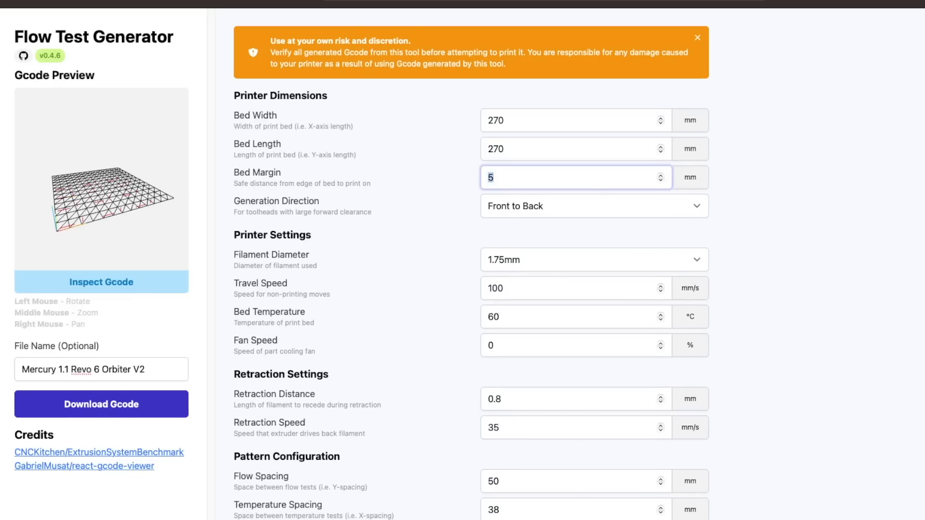
scroll("down", 3)
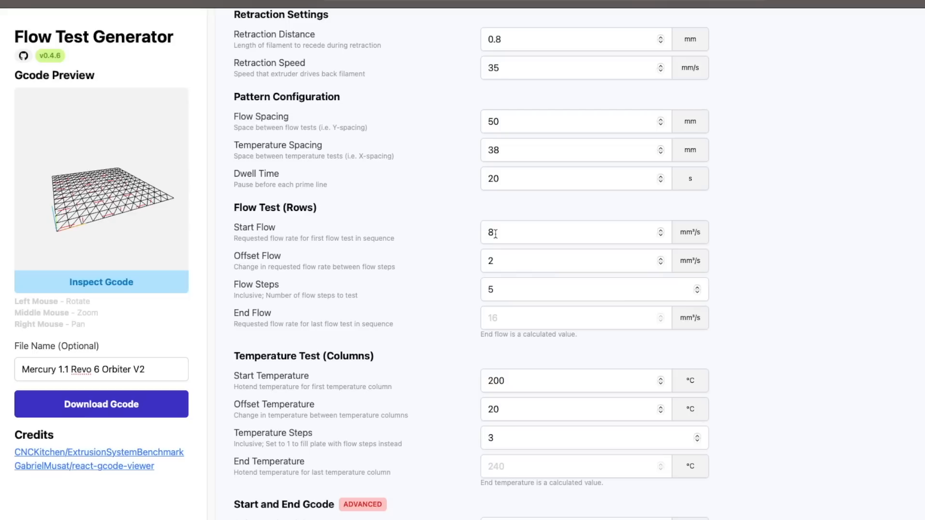
mouse_move(498, 284)
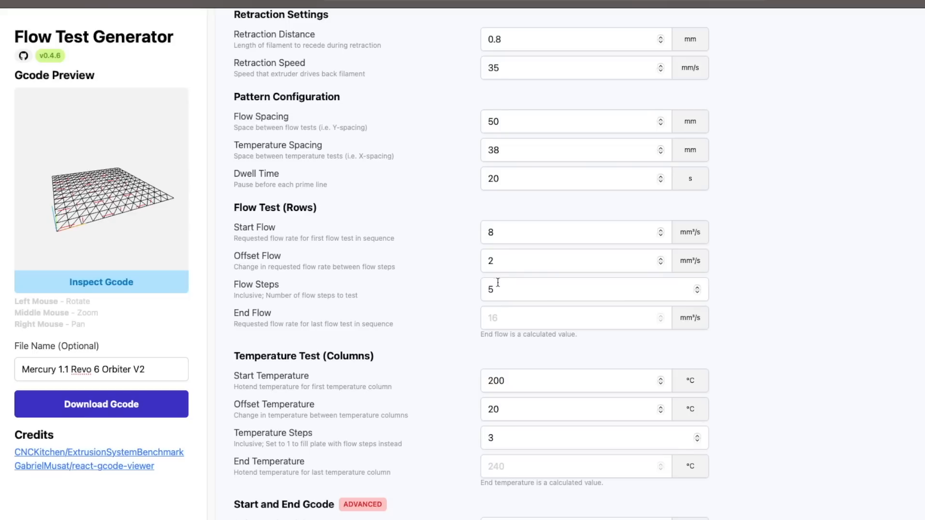
mouse_move(504, 319)
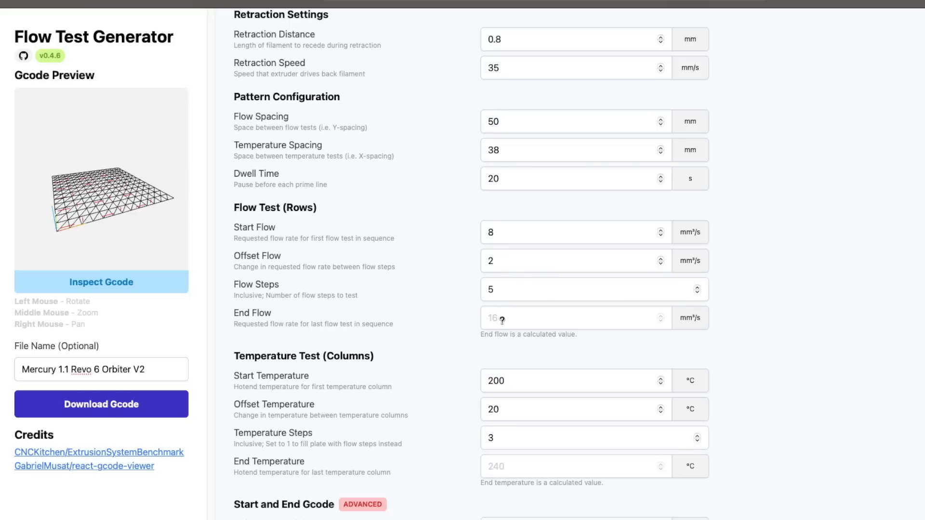
scroll("down", 3)
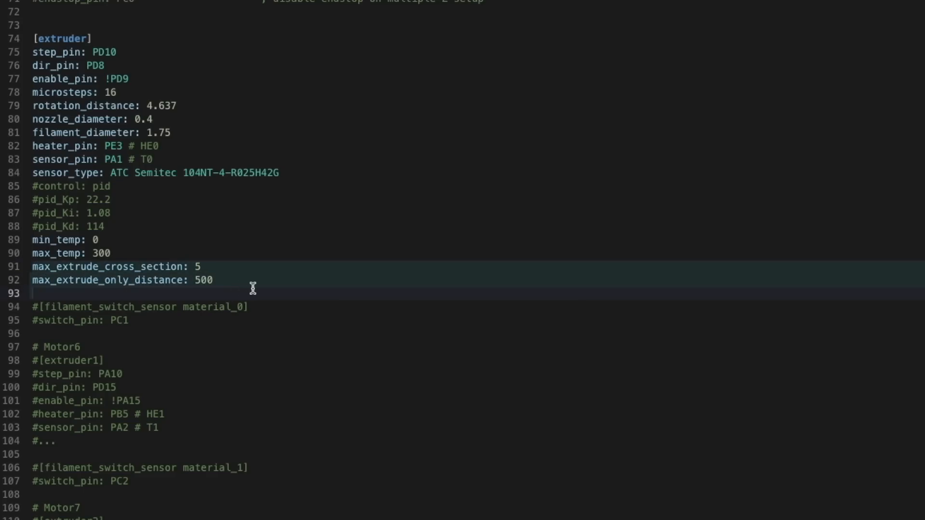
mouse_move(329, 369)
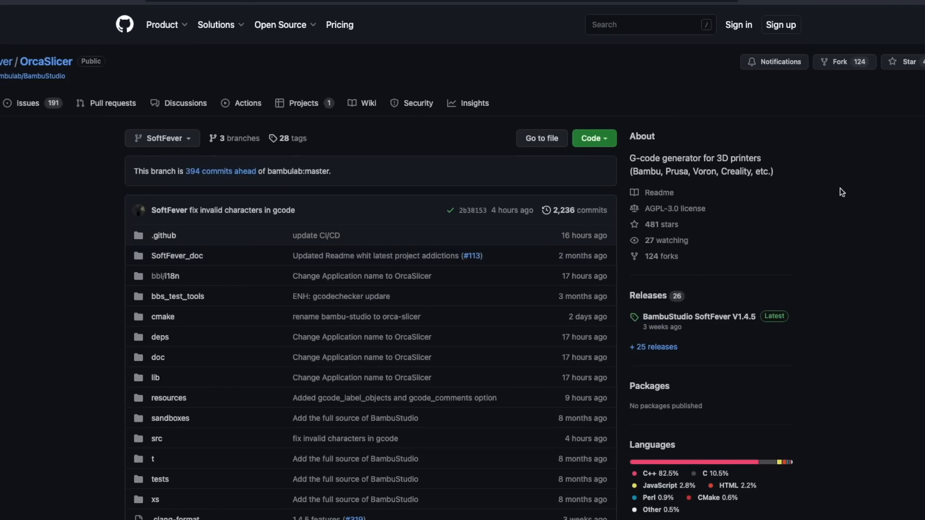
Scroll through the SoftFever OrcaSlicer GitHub repository page
scroll("down", 3)
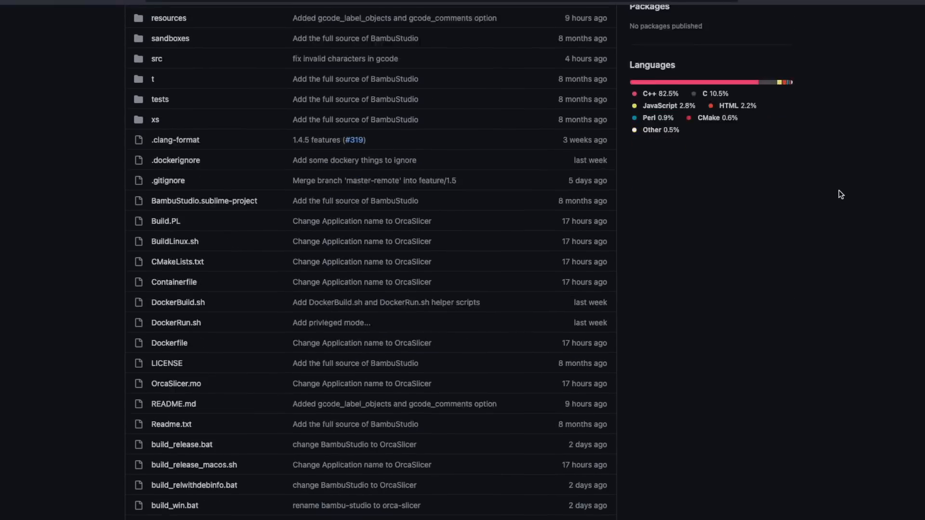
scroll("down", 3)
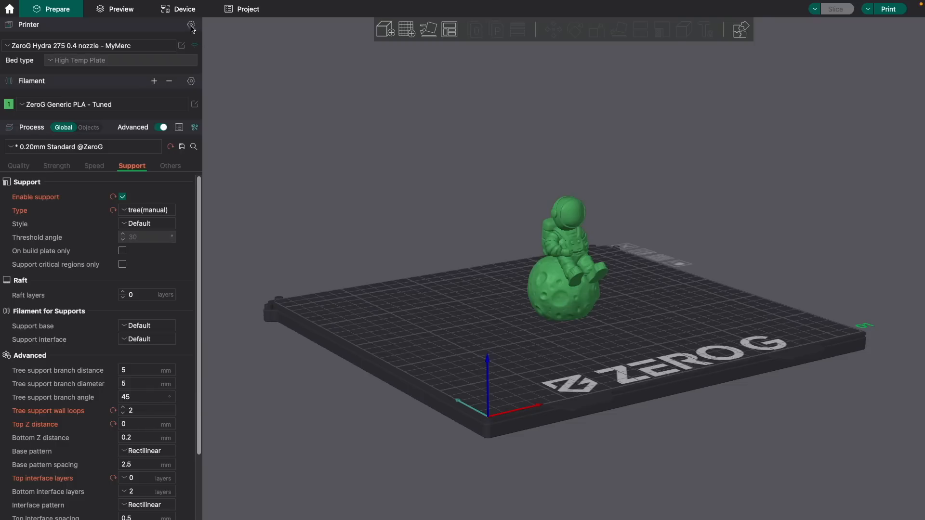
Browse the Printer Selection list and Device dashboard, then open the latest release notes
left_click(191, 25)
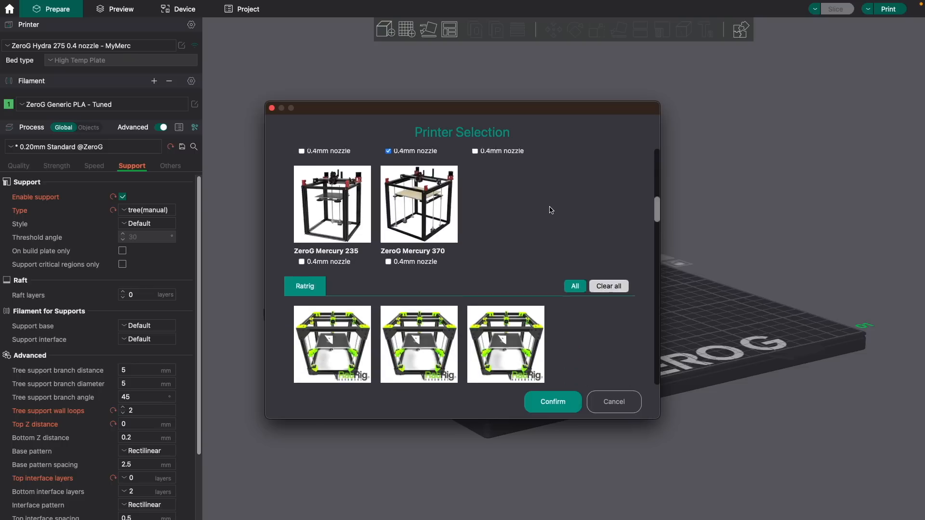
scroll("down", 3)
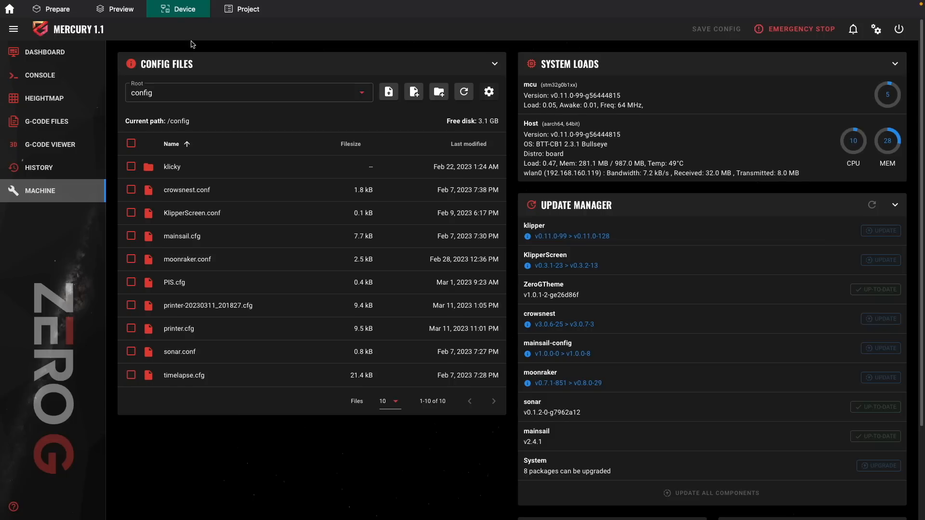
left_click(44, 52)
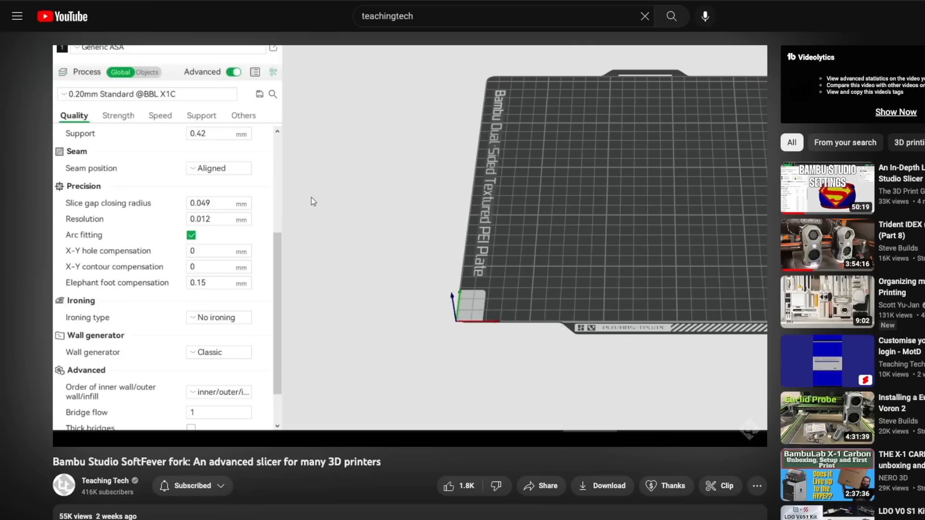
left_click(218, 168)
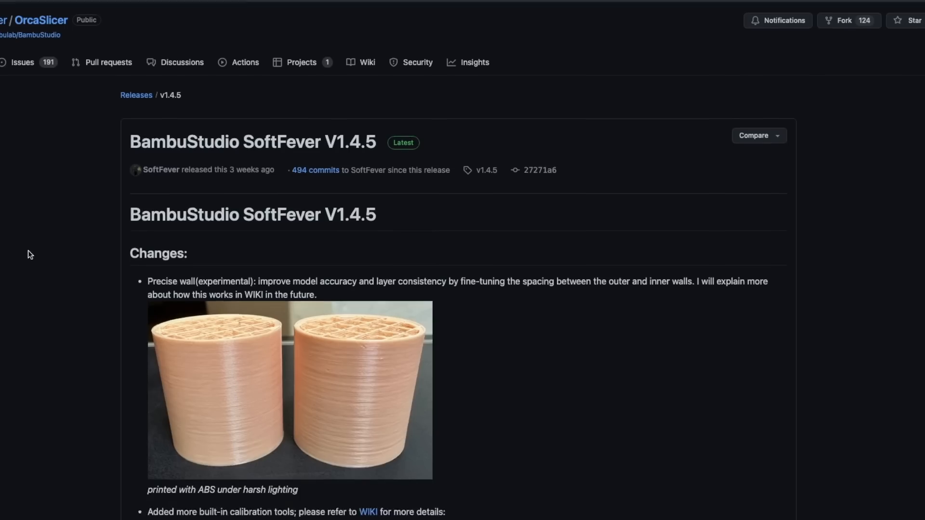
Scroll the V1.4.5 release notes down to the Max flowrate/volumetric speed test entry
scroll("down", 3)
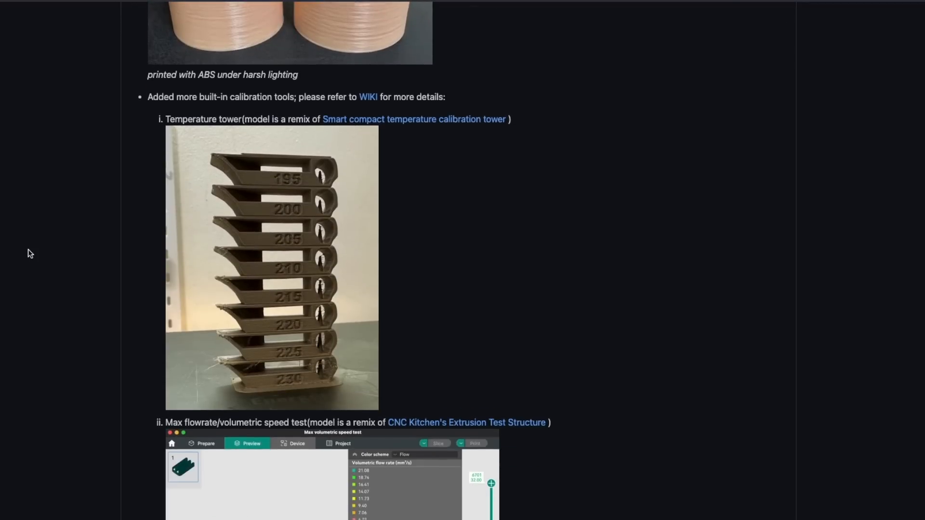
scroll("down", 3)
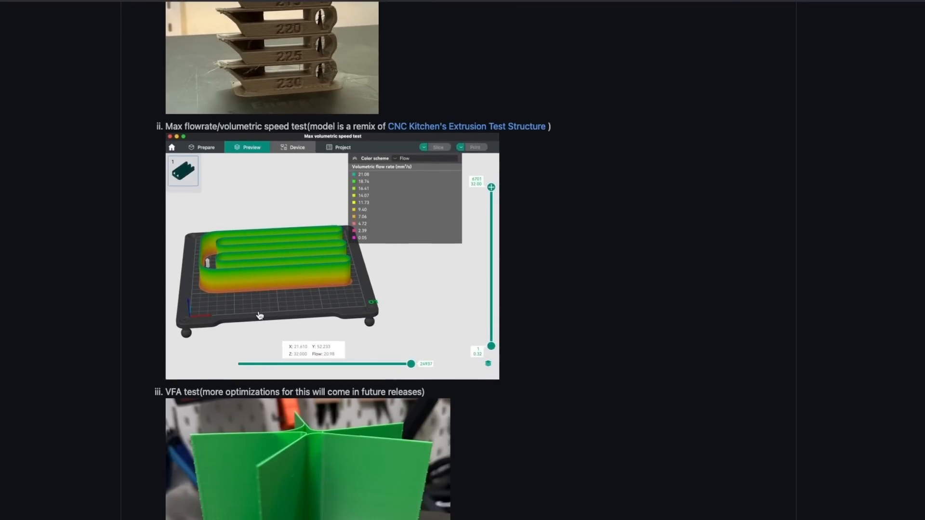
mouse_move(67, 305)
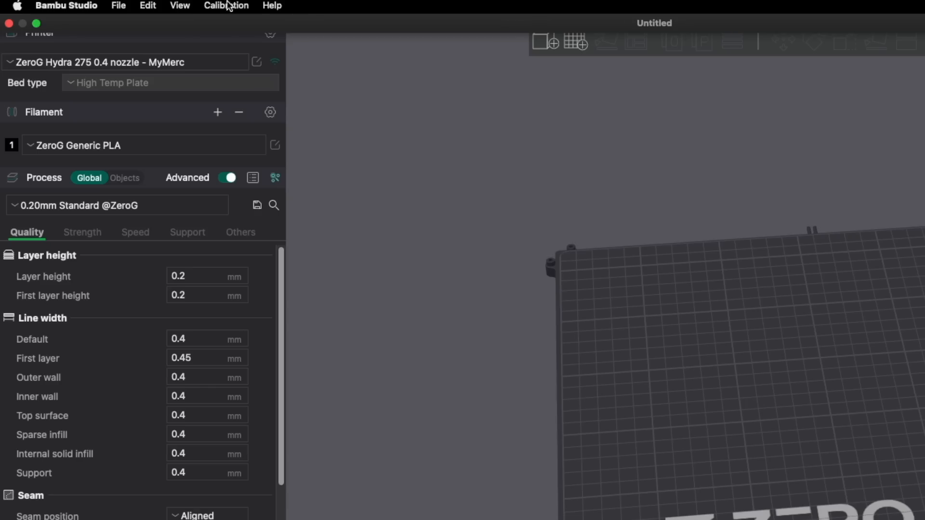
Launch the Max flowrate test from the Calibration menu
left_click(227, 5)
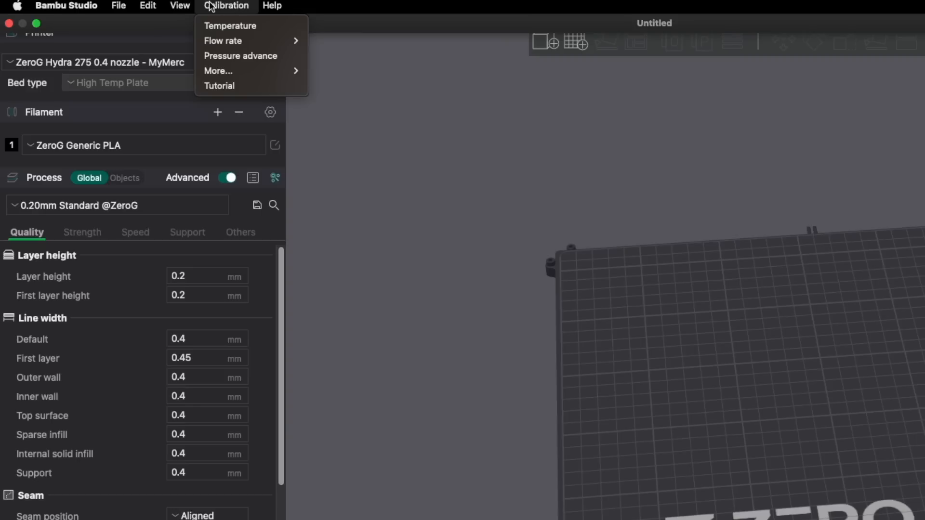
mouse_move(228, 71)
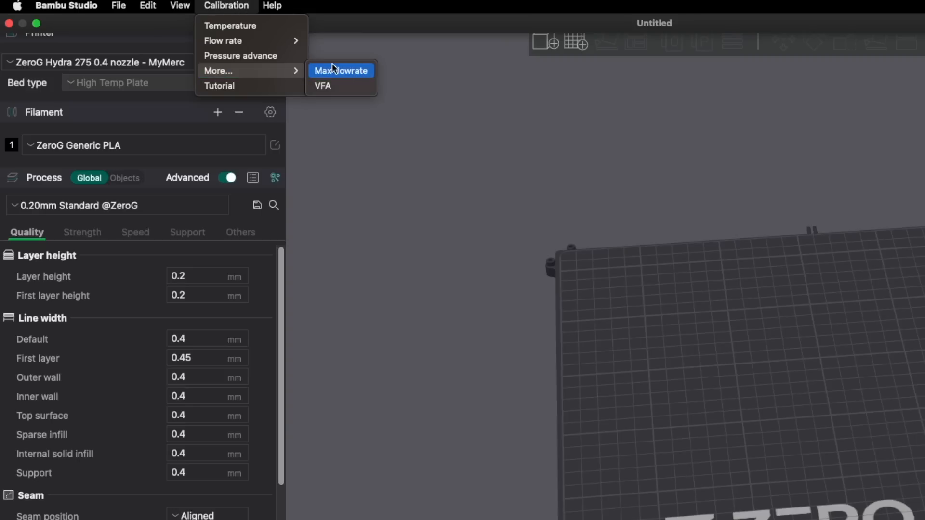
mouse_move(369, 78)
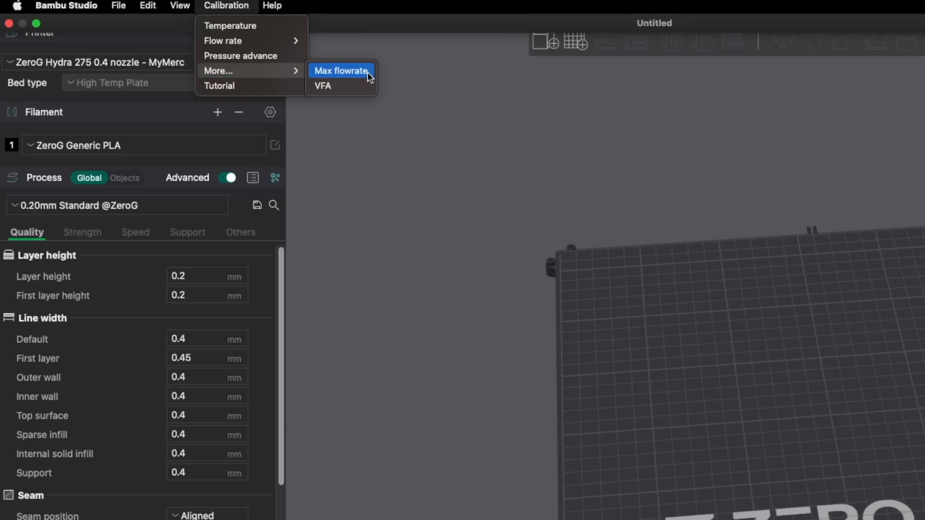
left_click(341, 71)
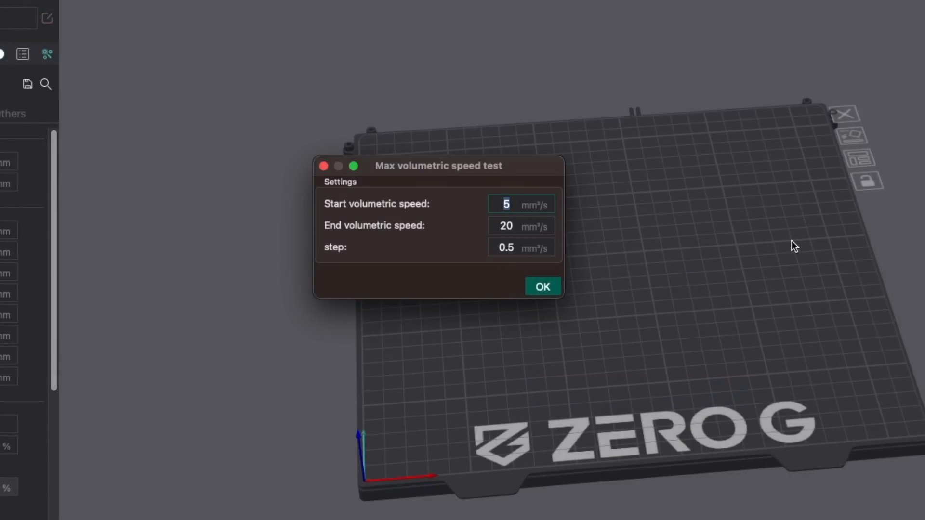
mouse_move(788, 240)
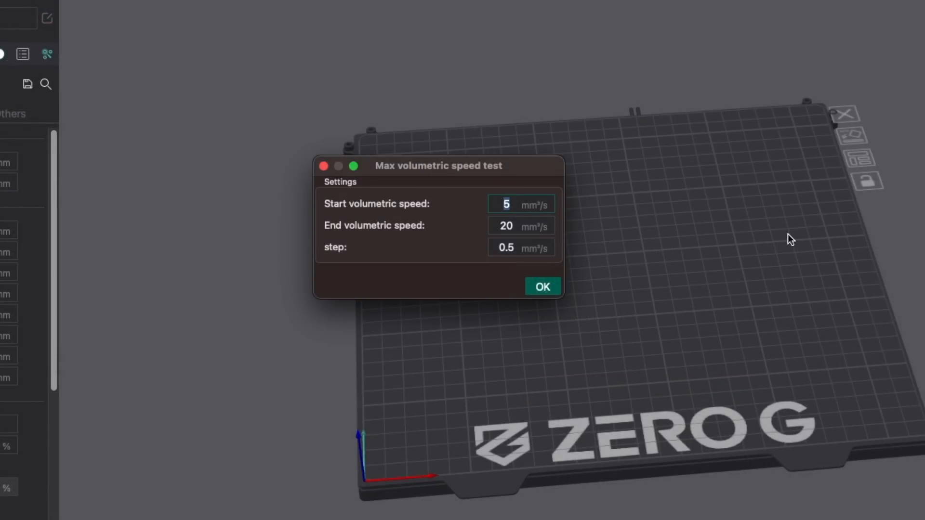
Enter start volumetric speed 8 and end volumetric speed 16 mm³/s, keeping step 0.5
type("8")
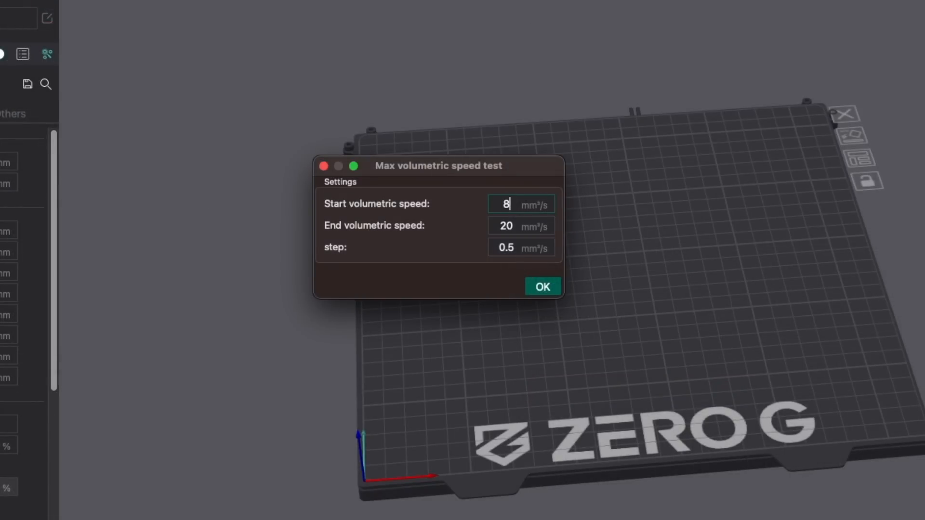
left_click(509, 225)
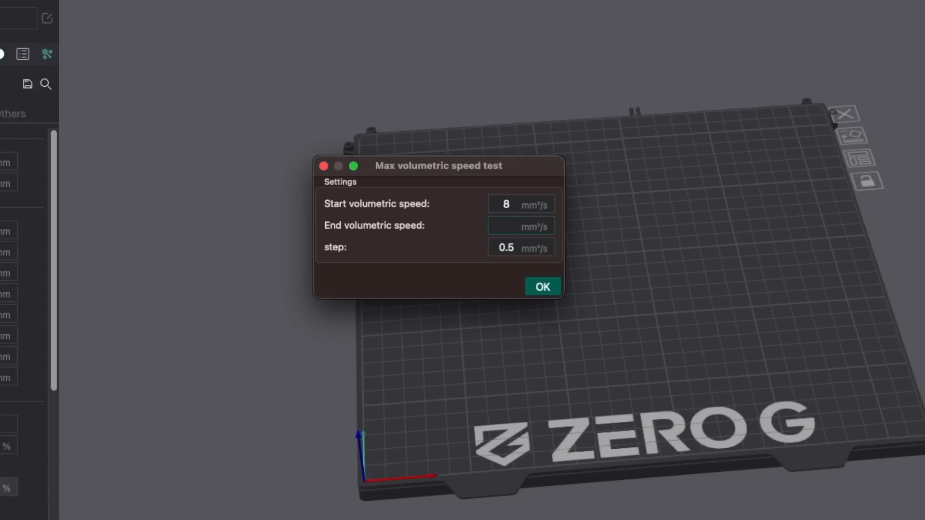
type("1")
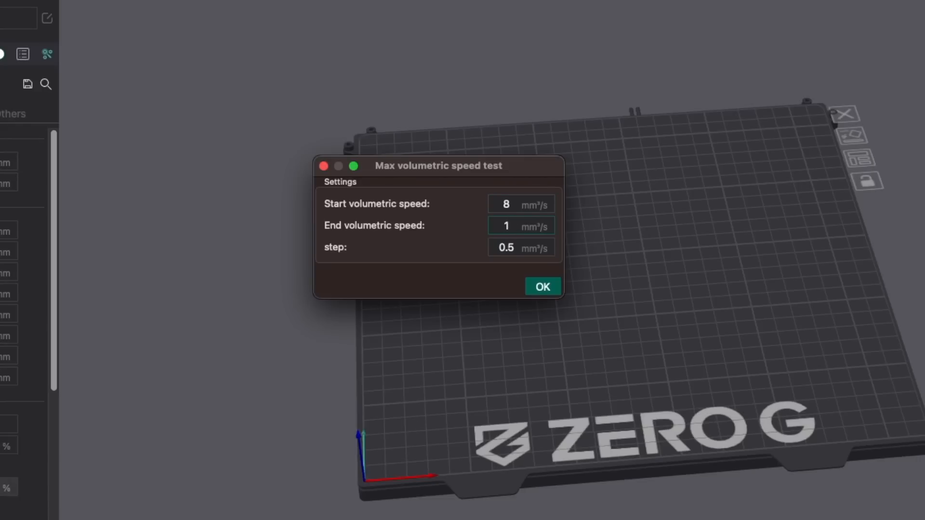
type("16")
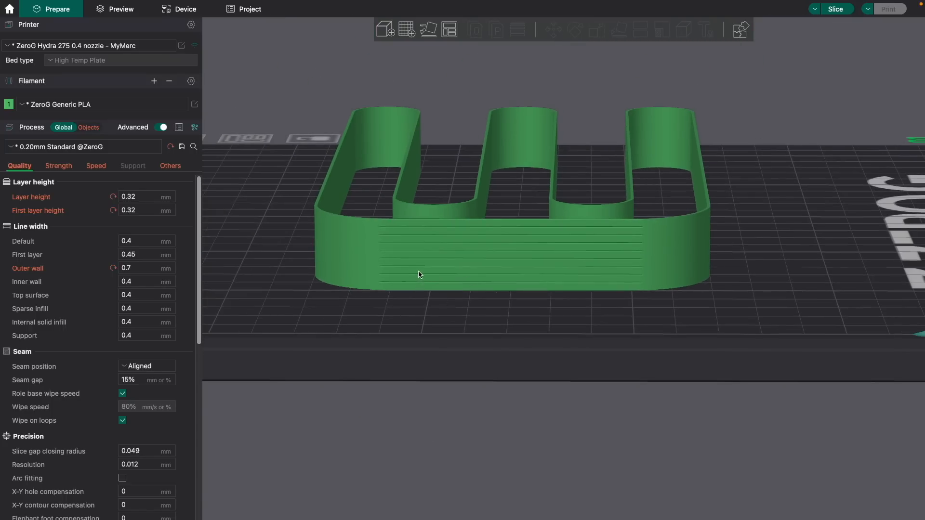
mouse_move(428, 252)
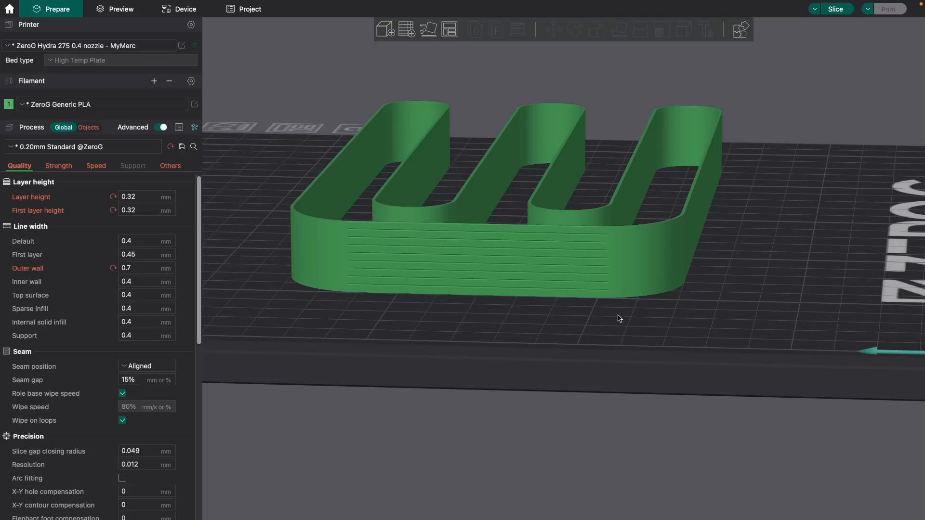
Reopen the Max volumetric speed test dialog to review the 8–16 mm³/s, 0.5 step values
left_click(160, 5)
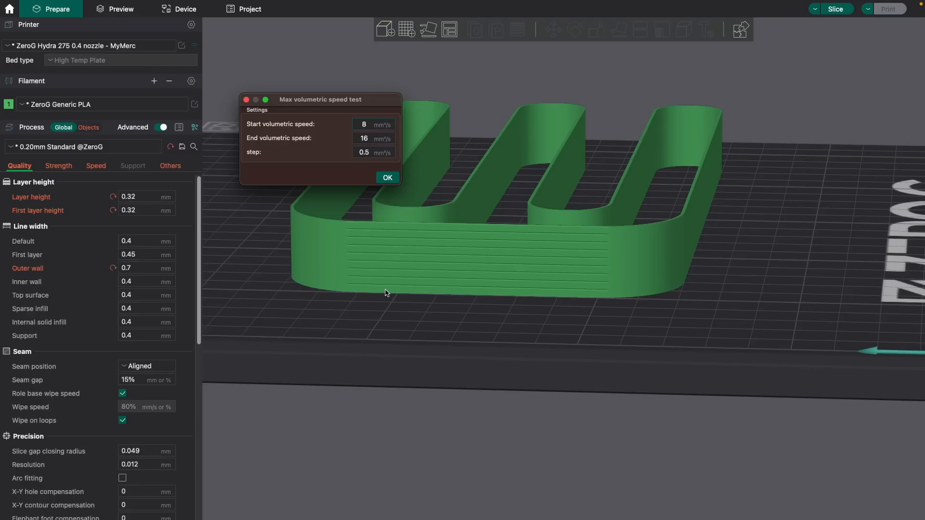
mouse_move(373, 284)
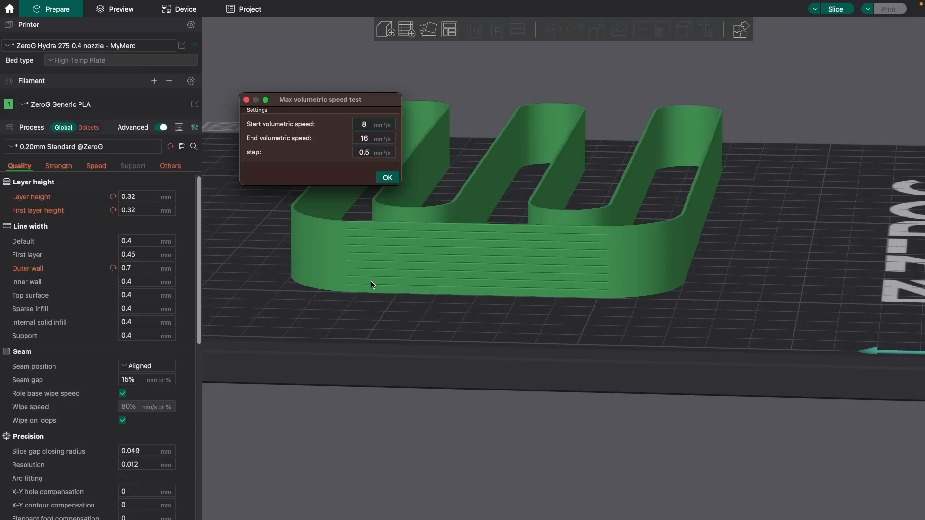
mouse_move(390, 256)
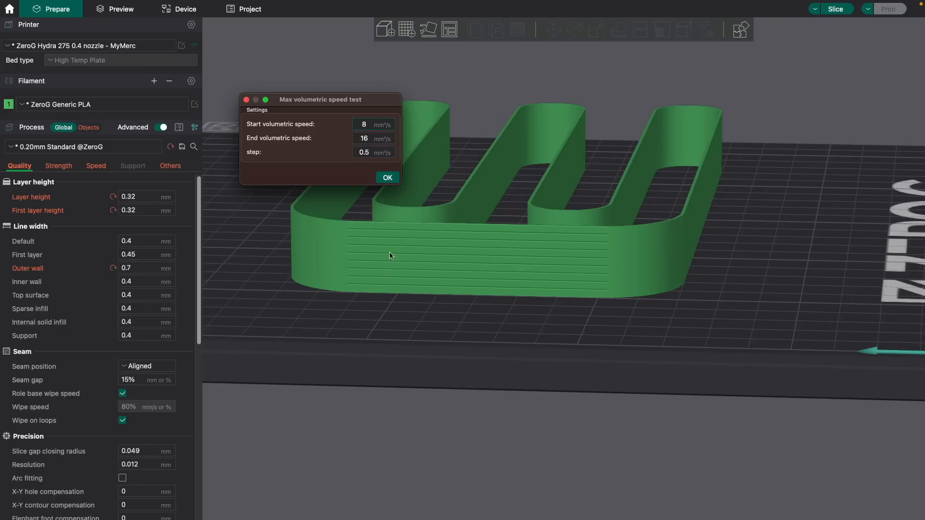
Colour the sliced preview by Flow and orbit to a low side view of the test print
left_click(115, 9)
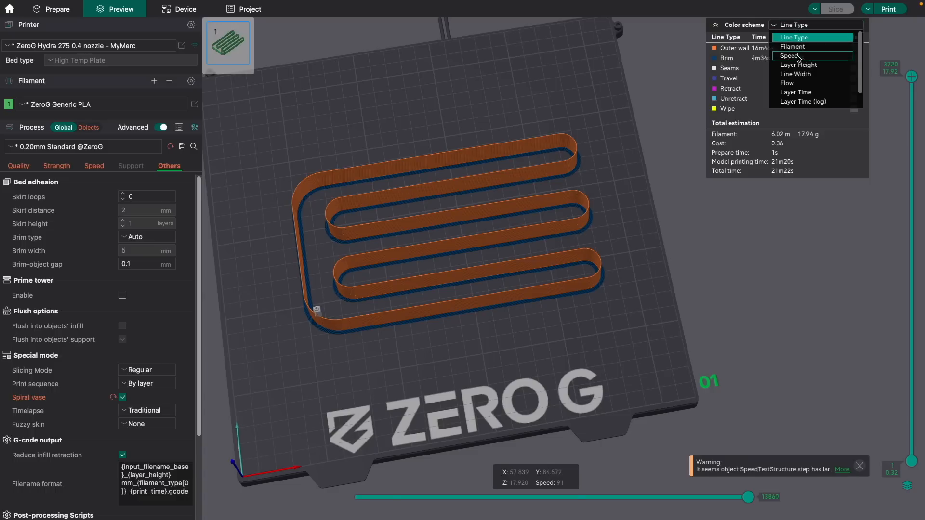
left_click(787, 83)
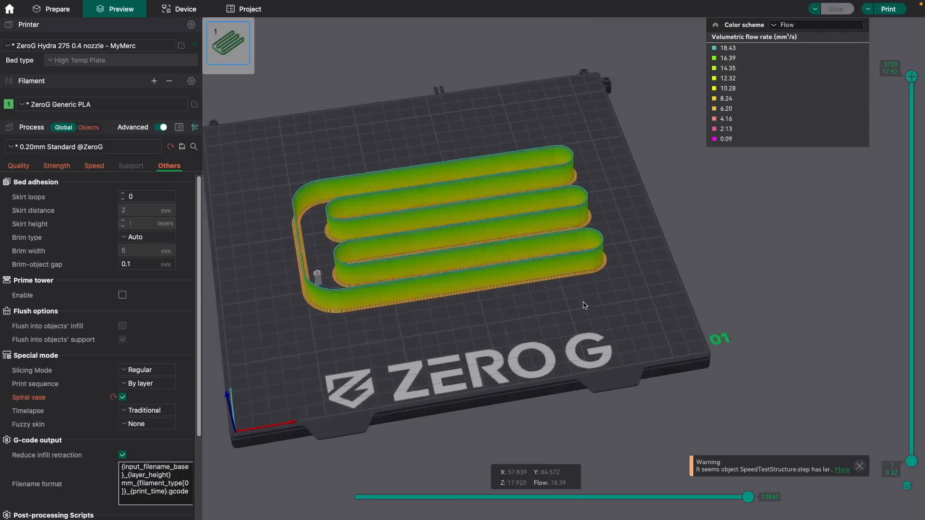
left_click_drag(584, 305, 572, 282)
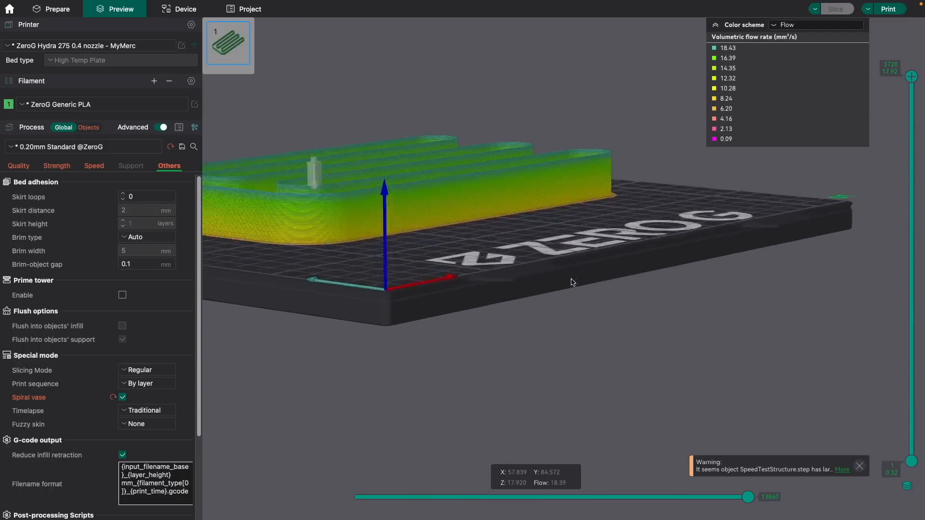
left_click(56, 9)
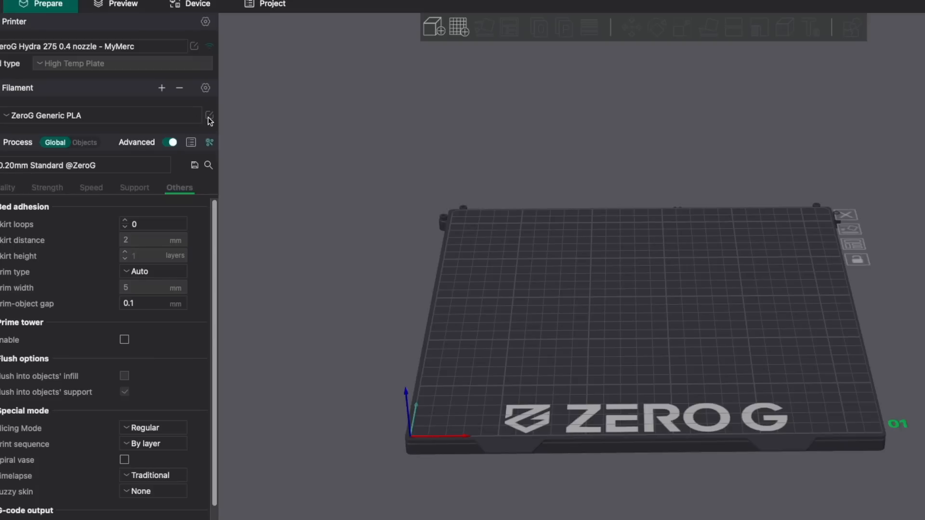
Enter 13 as the ZeroG Generic PLA filament's max volumetric speed
left_click(209, 115)
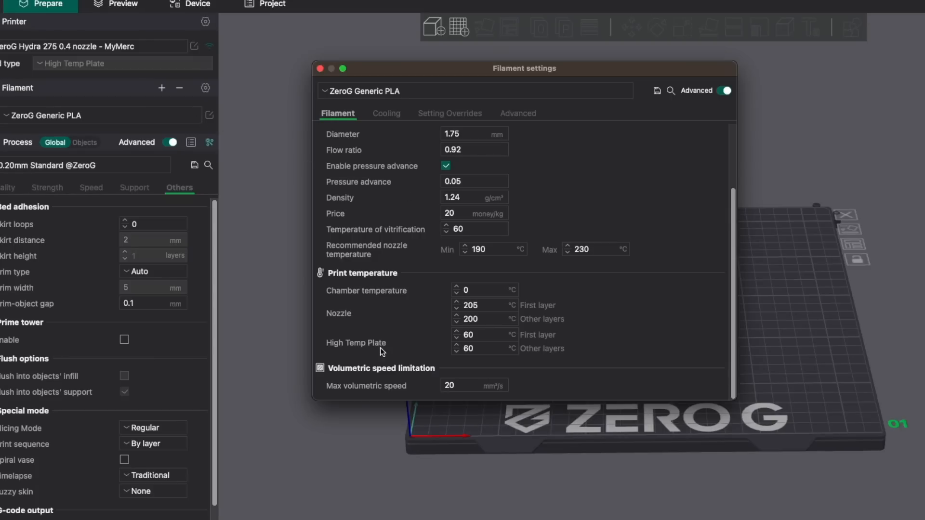
mouse_move(335, 387)
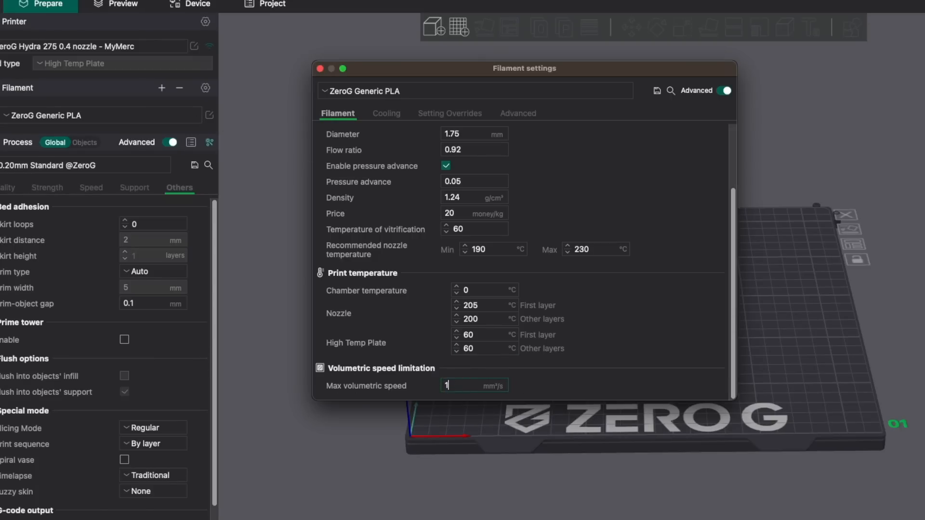
type("13")
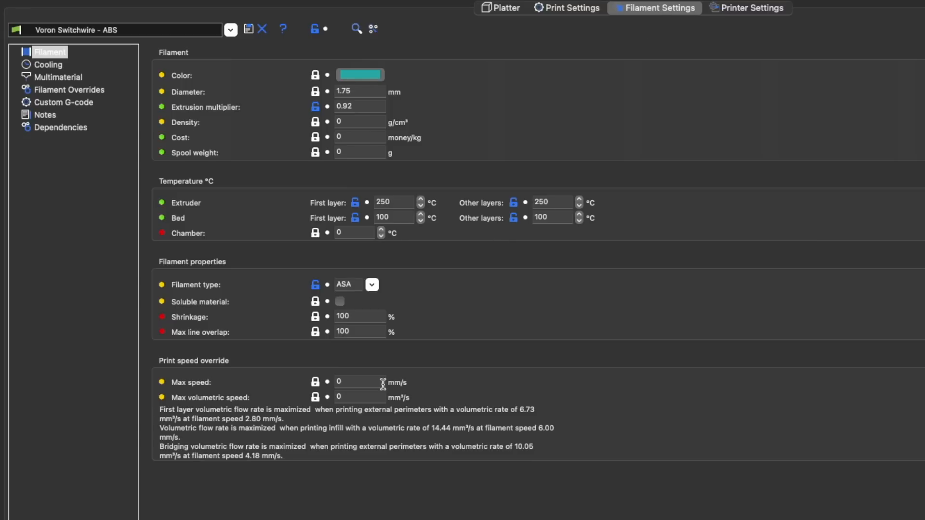
mouse_move(335, 397)
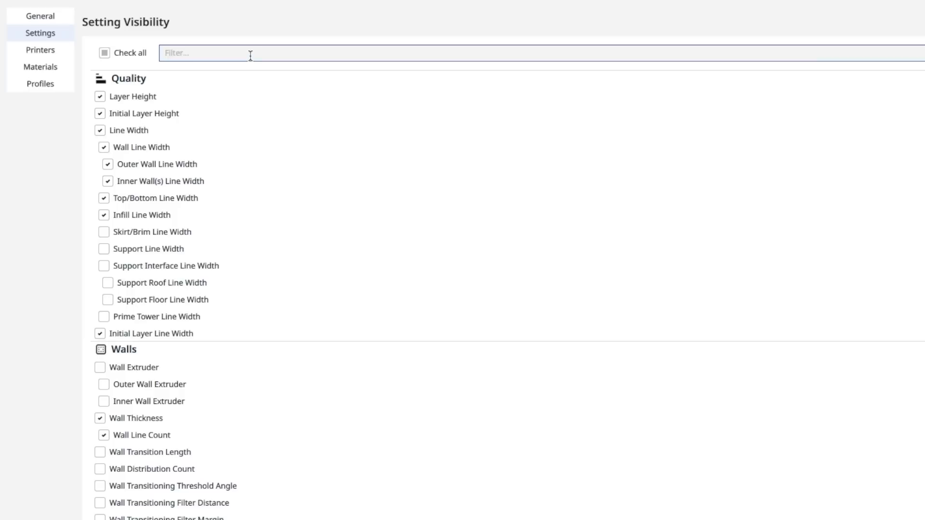
type("max v")
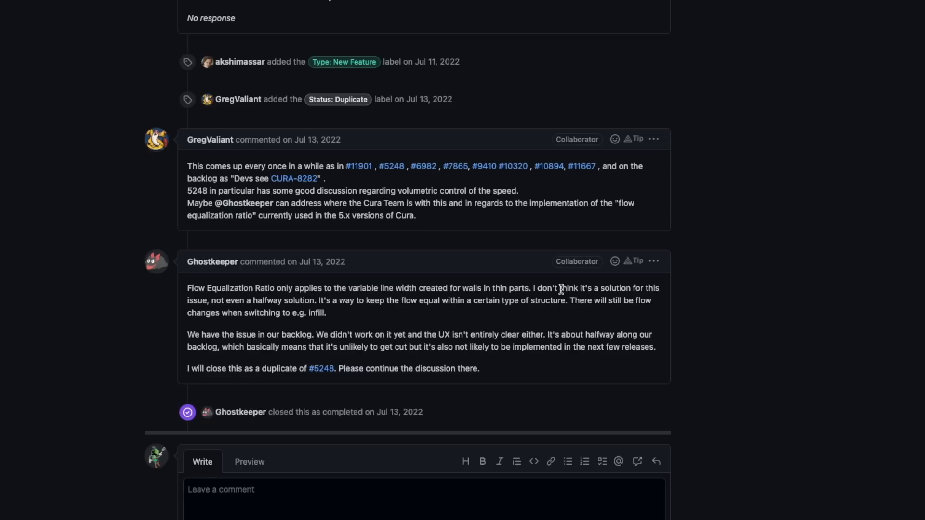
mouse_move(432, 300)
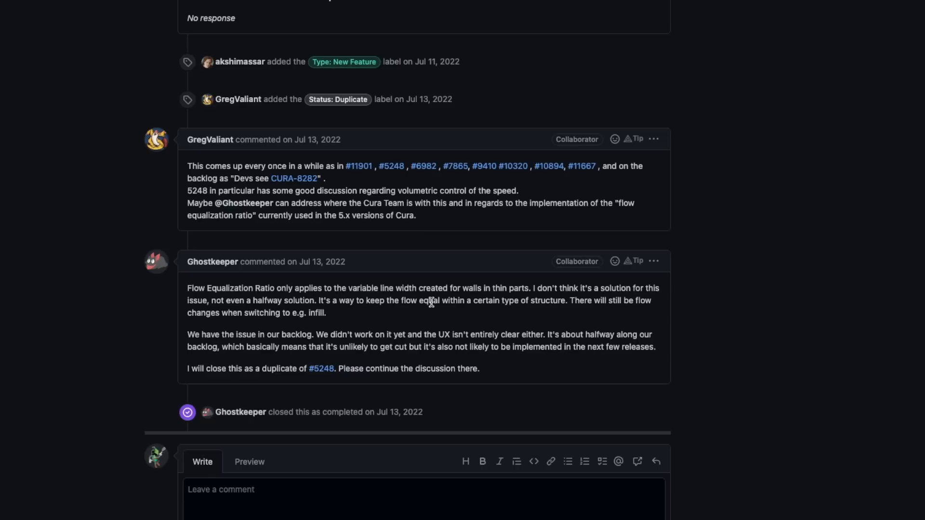